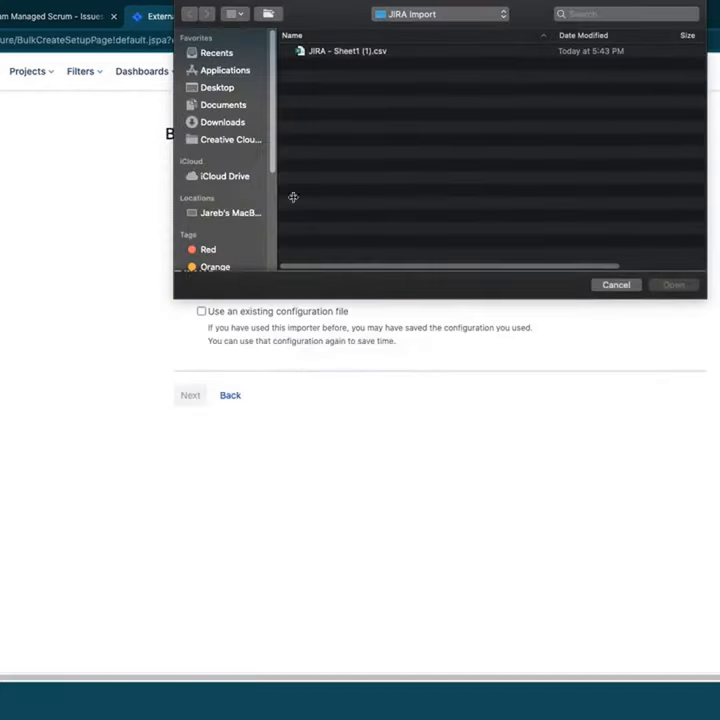
Select 'JIRA - Sheet1 (1).csv' as the bulk import source file and confirm it
left_click(344, 52)
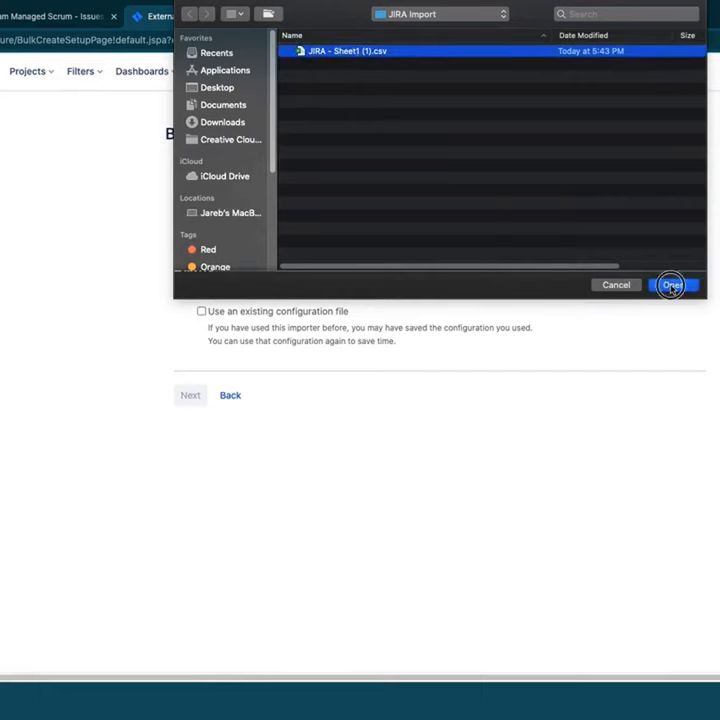
left_click(672, 284)
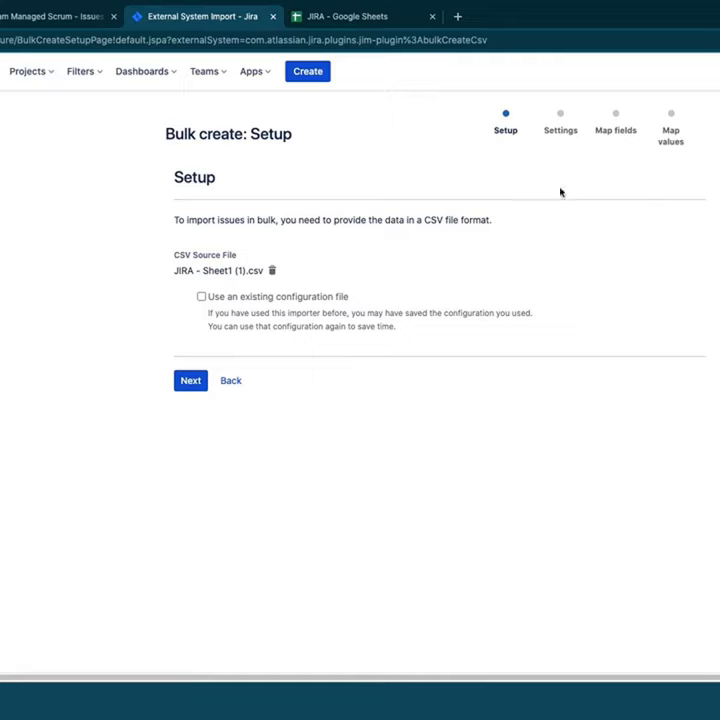
mouse_move(616, 168)
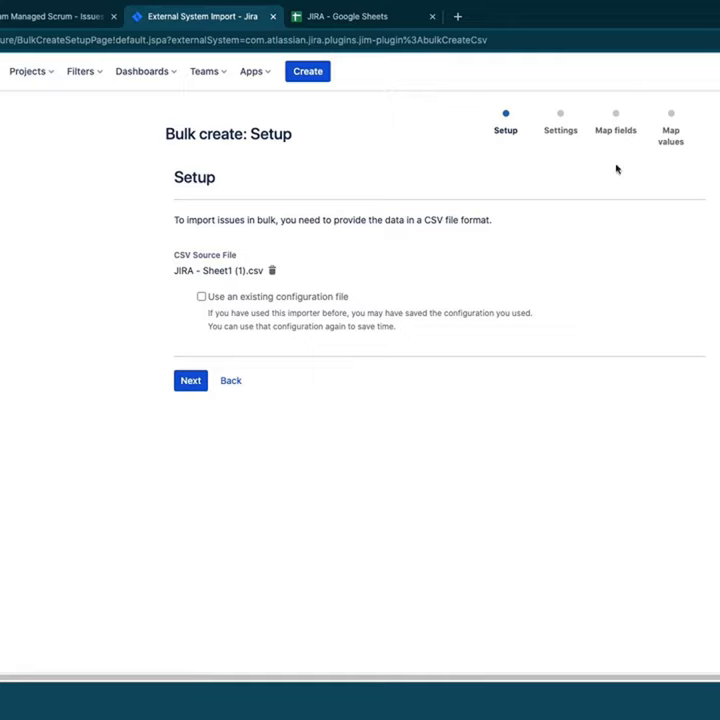
mouse_move(218, 334)
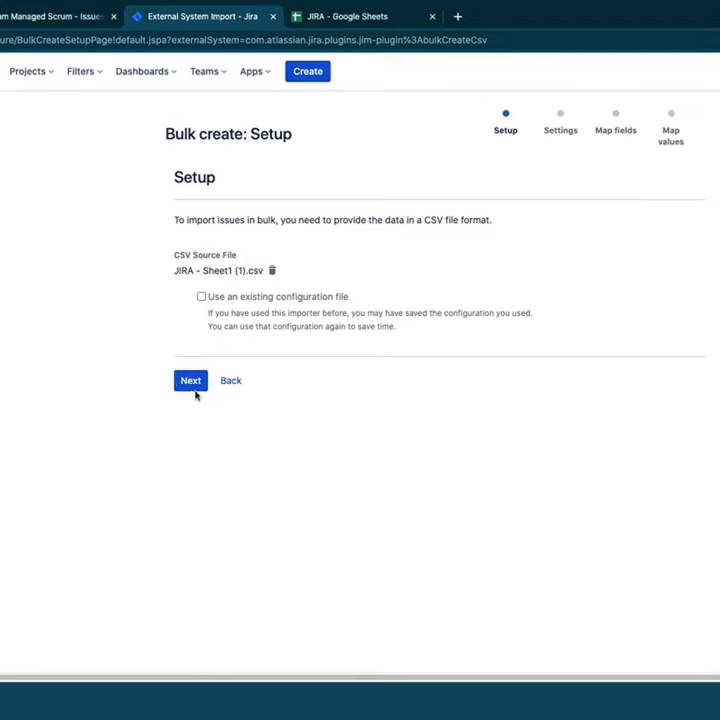
left_click(190, 380)
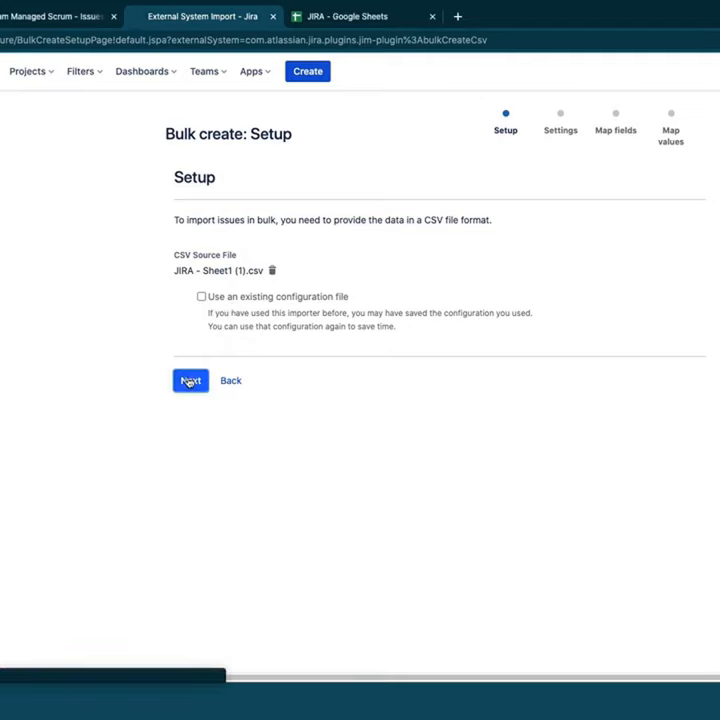
Advance to the Settings step and expand the Import to Project dropdown
left_click(190, 380)
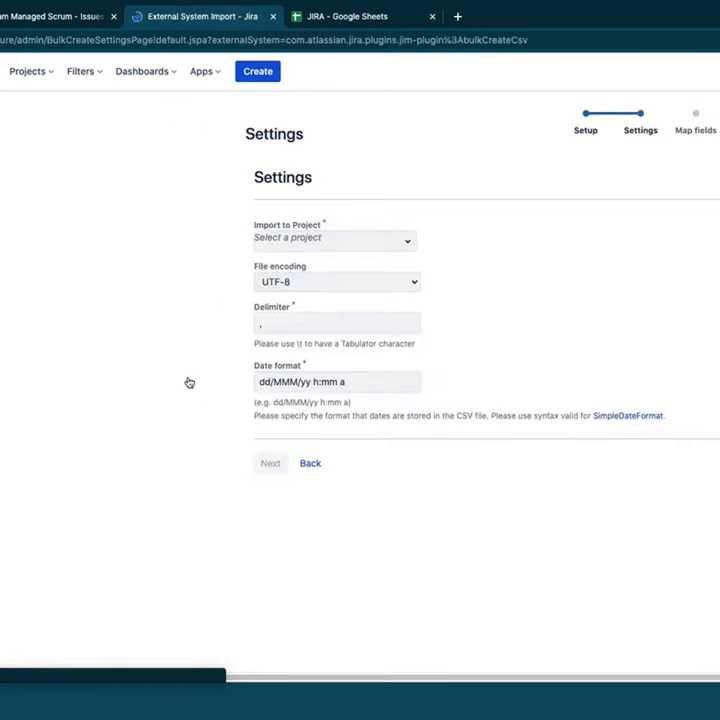
left_click(336, 240)
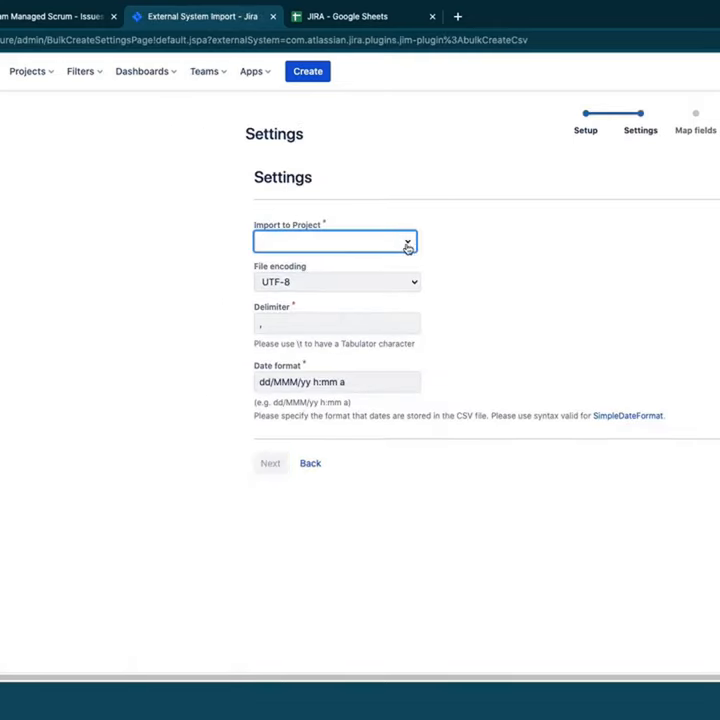